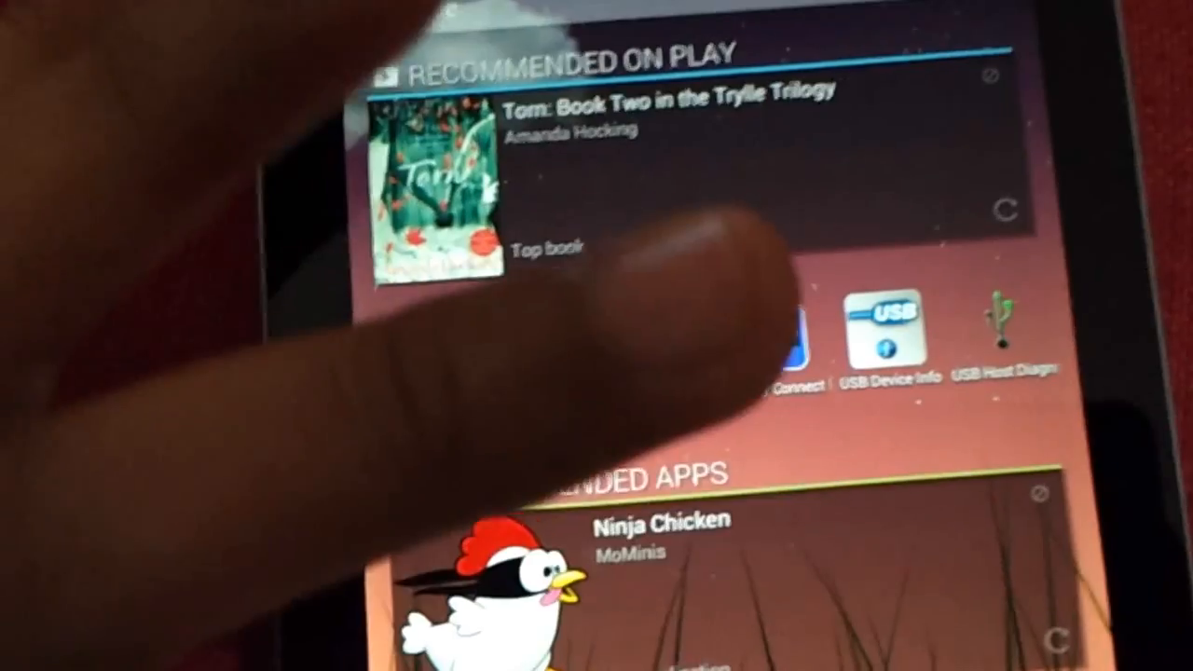
pyautogui.scroll(-3)
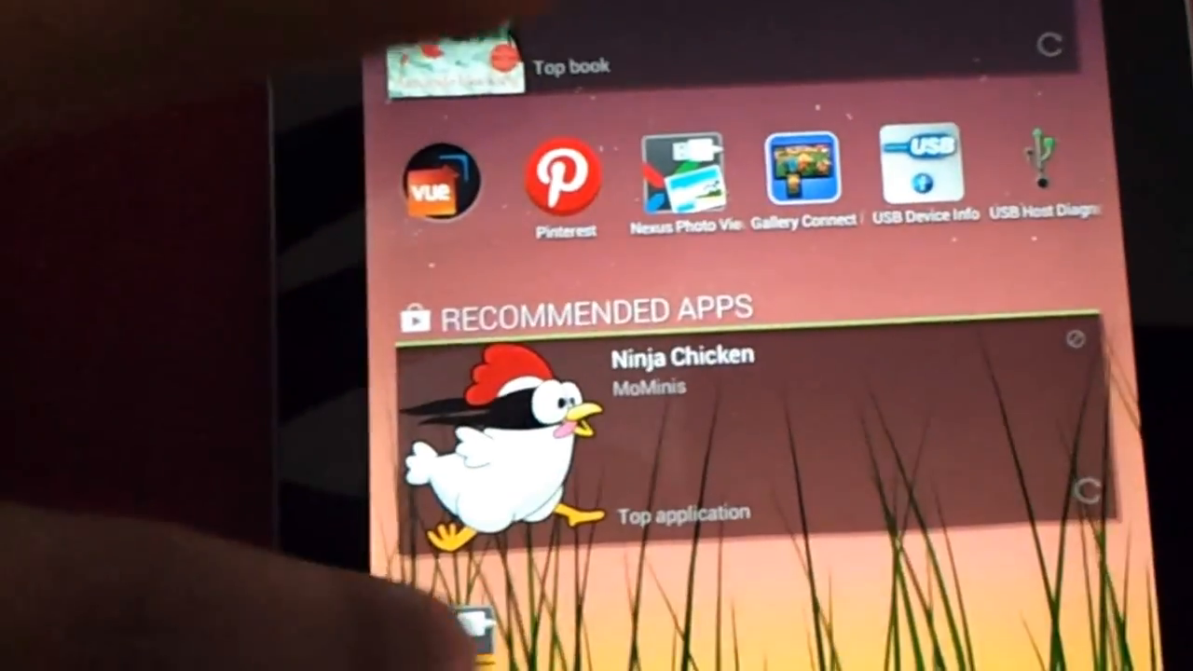